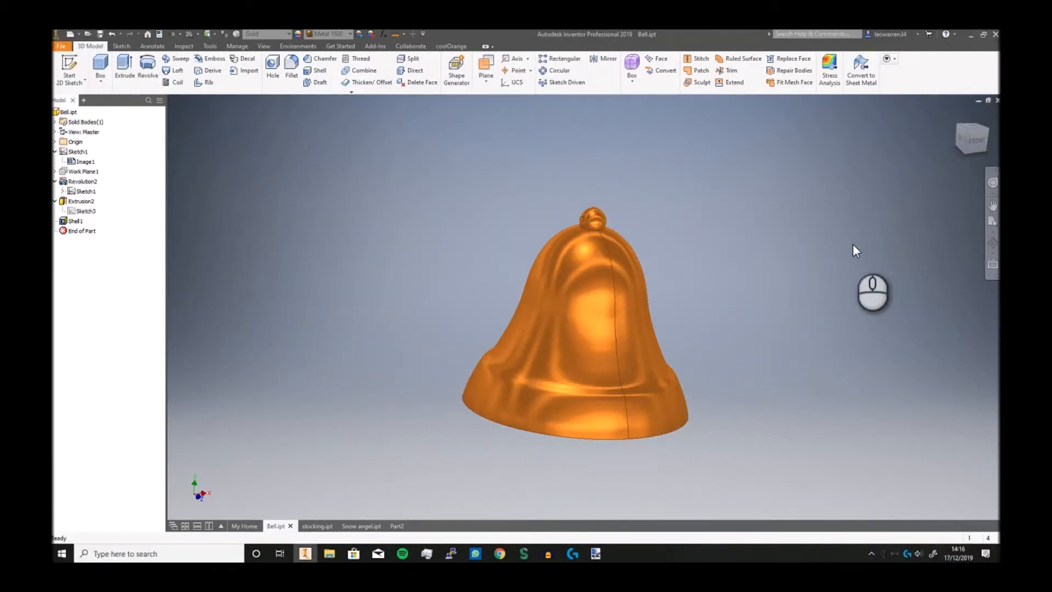
pyautogui.moveTo(832, 252)
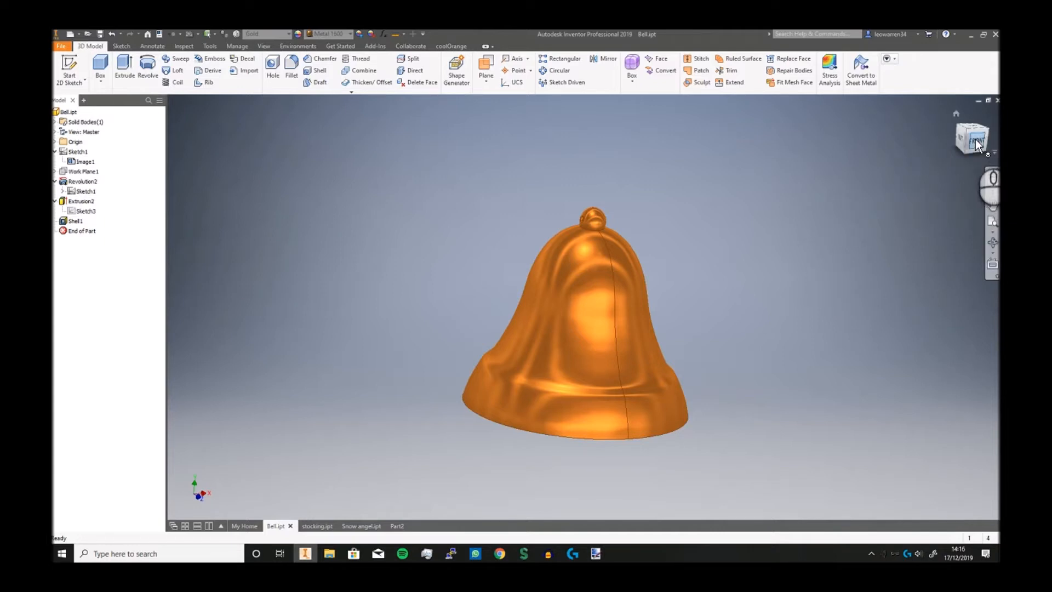
pyautogui.moveTo(977, 141)
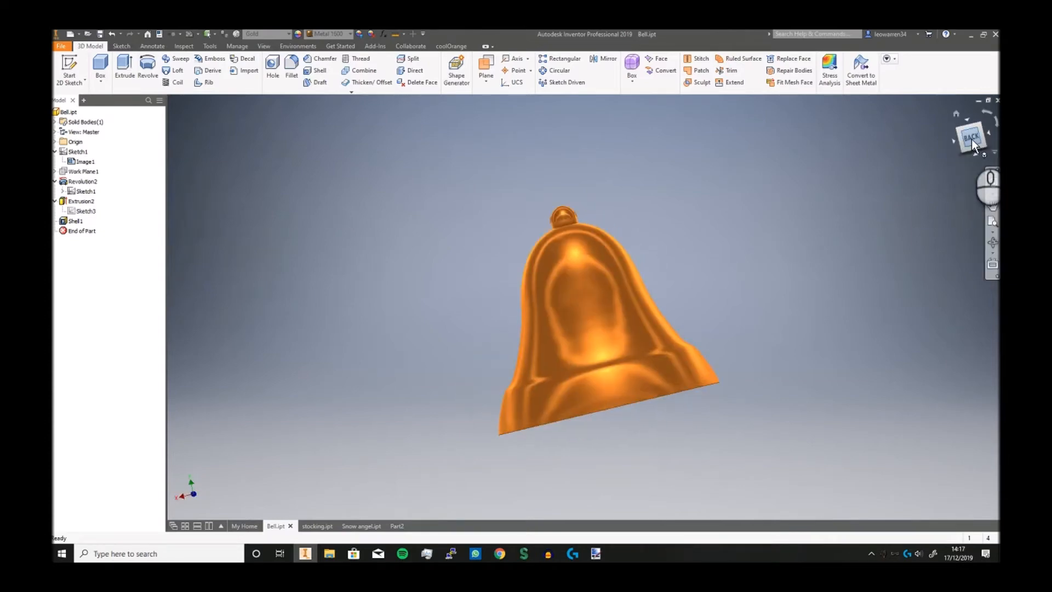
pyautogui.moveTo(862, 195)
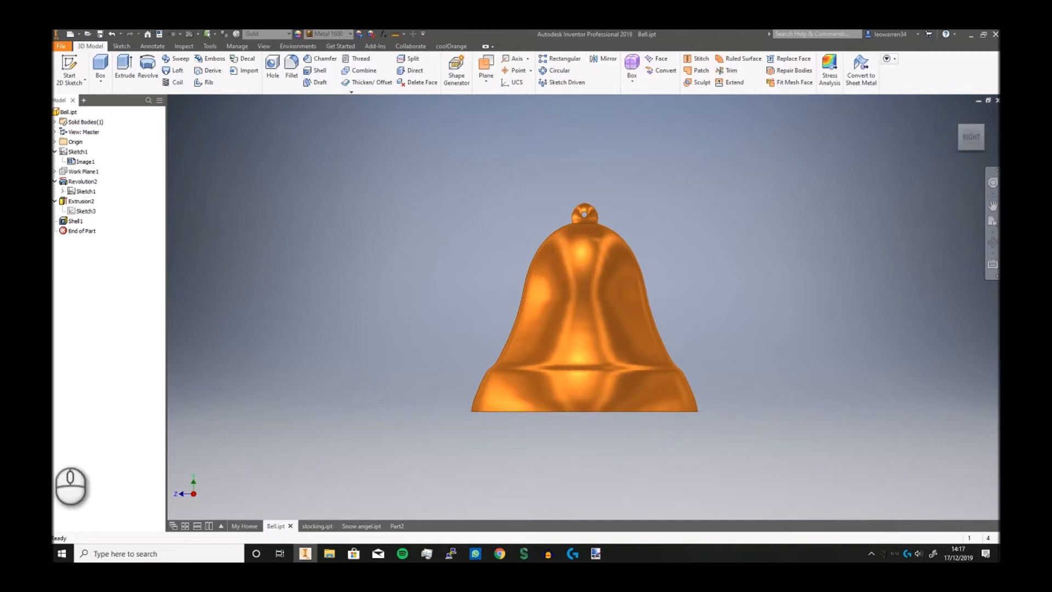
# Select Sketch1 and Image1 in the browser to bring up Part2's bell reference picture.
pyautogui.click(76, 152)
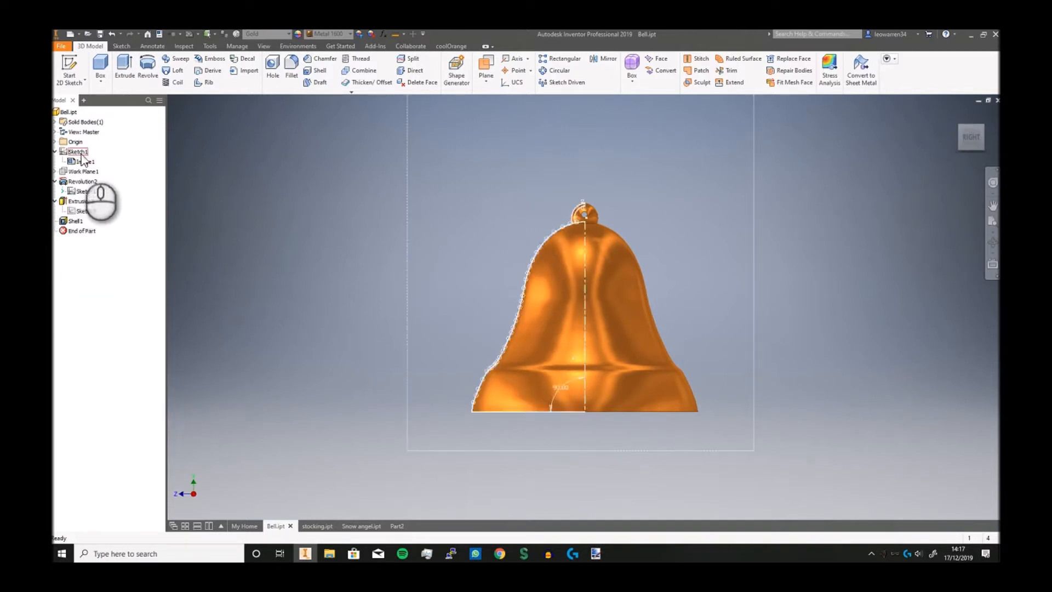
pyautogui.rightClick(76, 151)
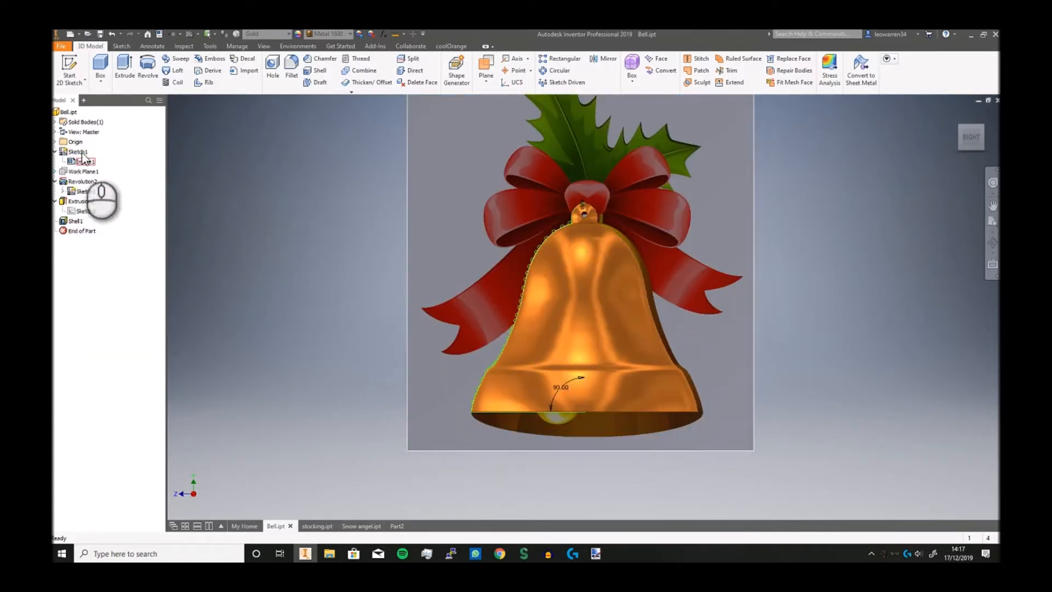
pyautogui.rightClick(77, 152)
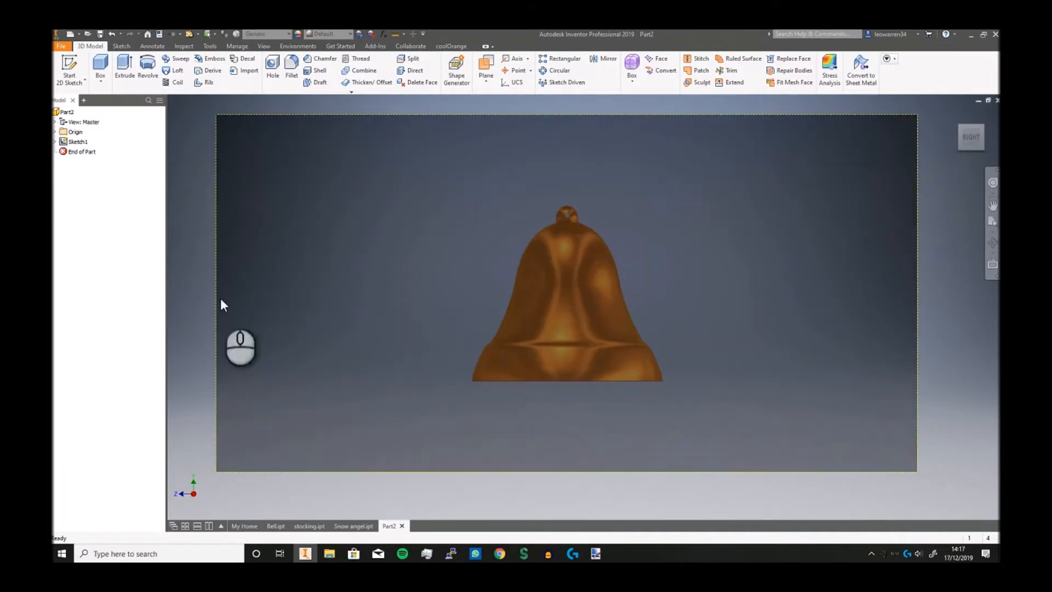
# Edit Sketch1 holding the bell picture and pick the Line tool.
pyautogui.click(77, 142)
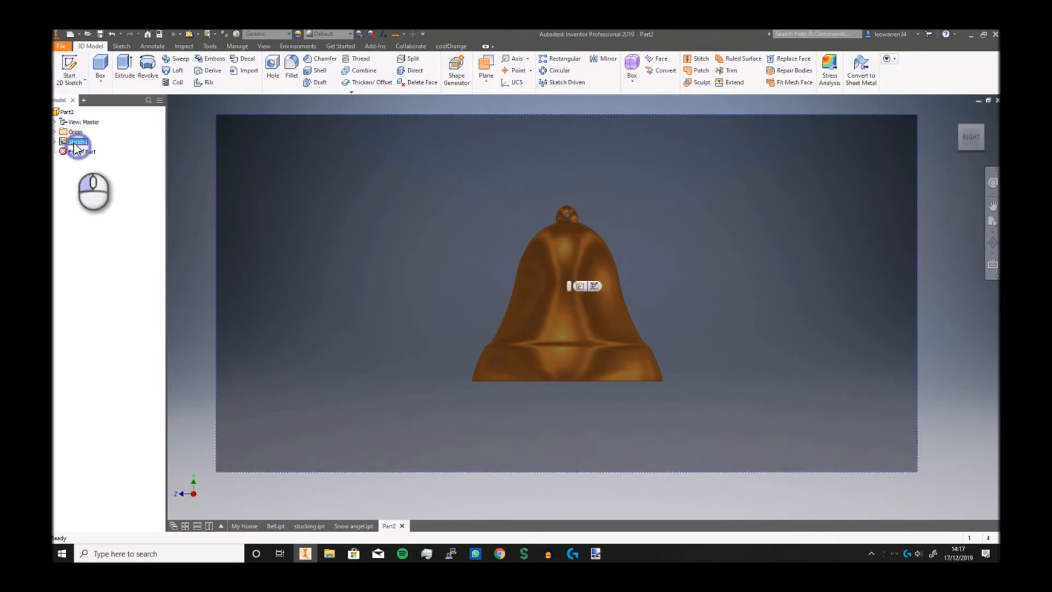
pyautogui.click(78, 141)
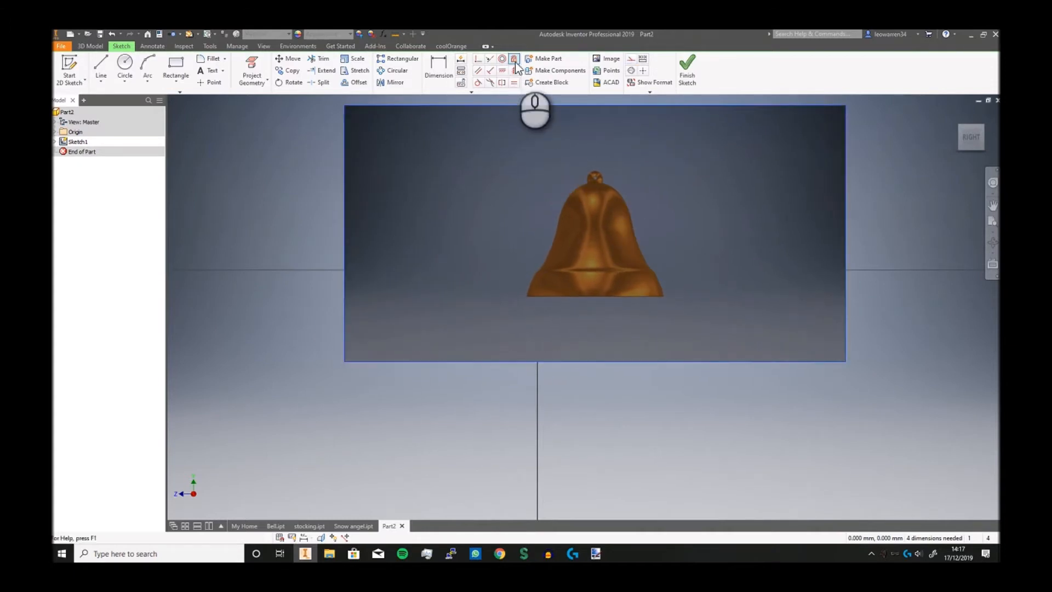
pyautogui.click(513, 70)
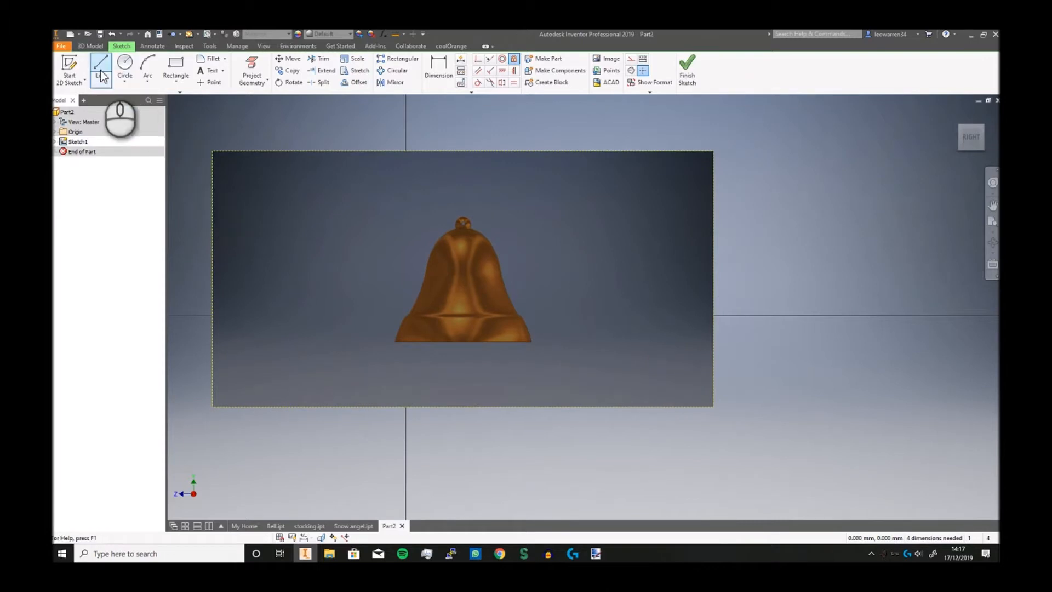
pyautogui.click(101, 70)
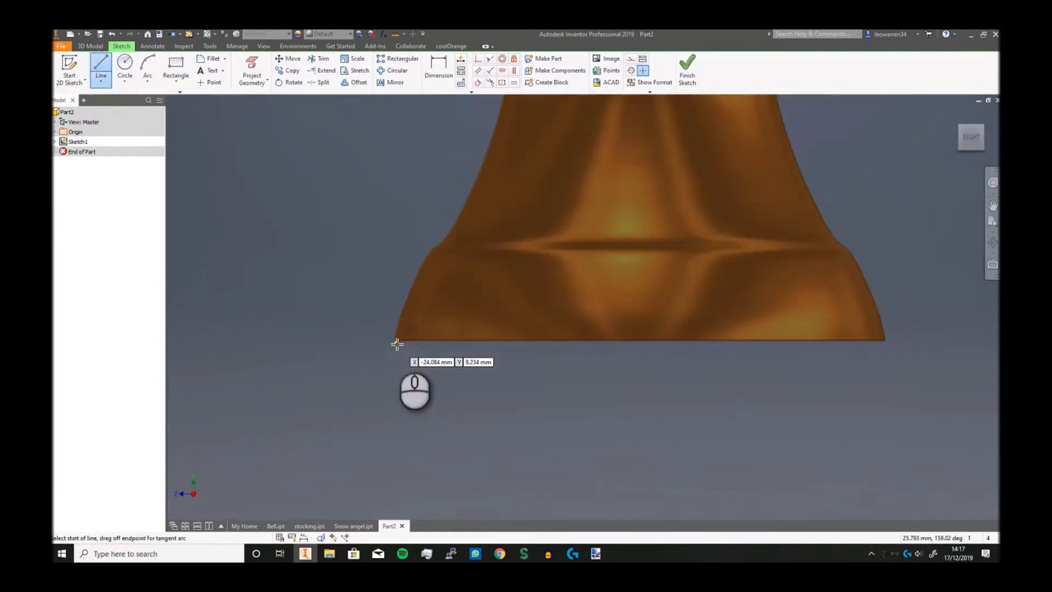
# Draw the rim line between the base corners and a vertical centre line to the knob.
pyautogui.click(397, 343)
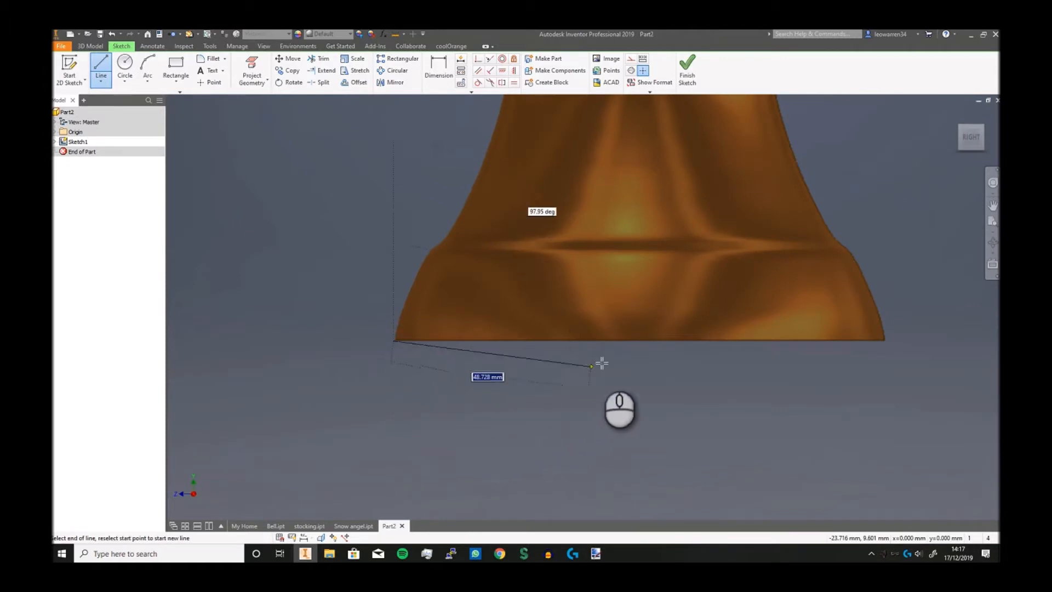
pyautogui.moveTo(886, 341)
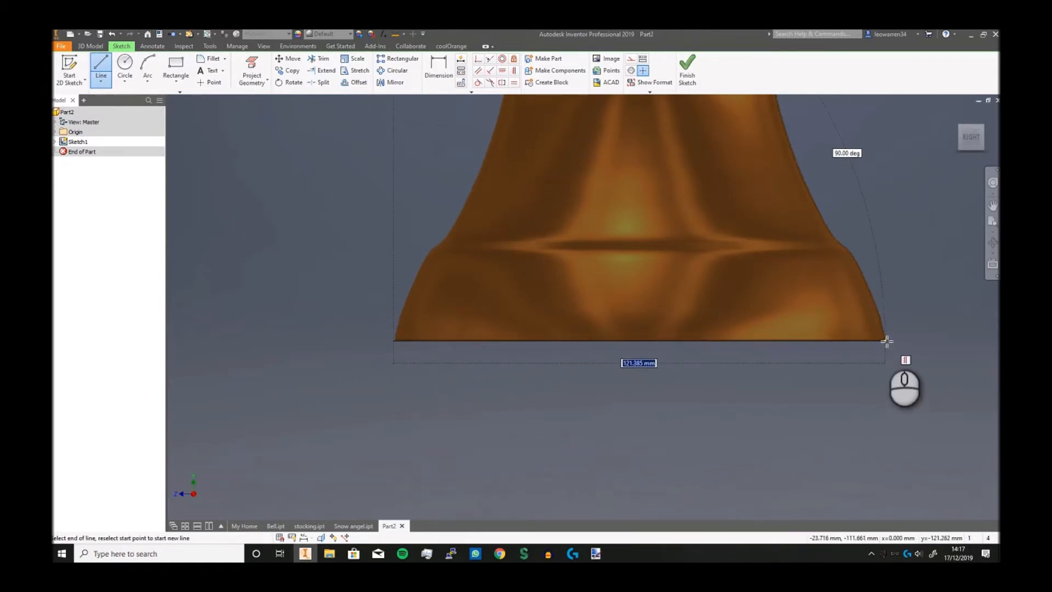
pyautogui.click(886, 340)
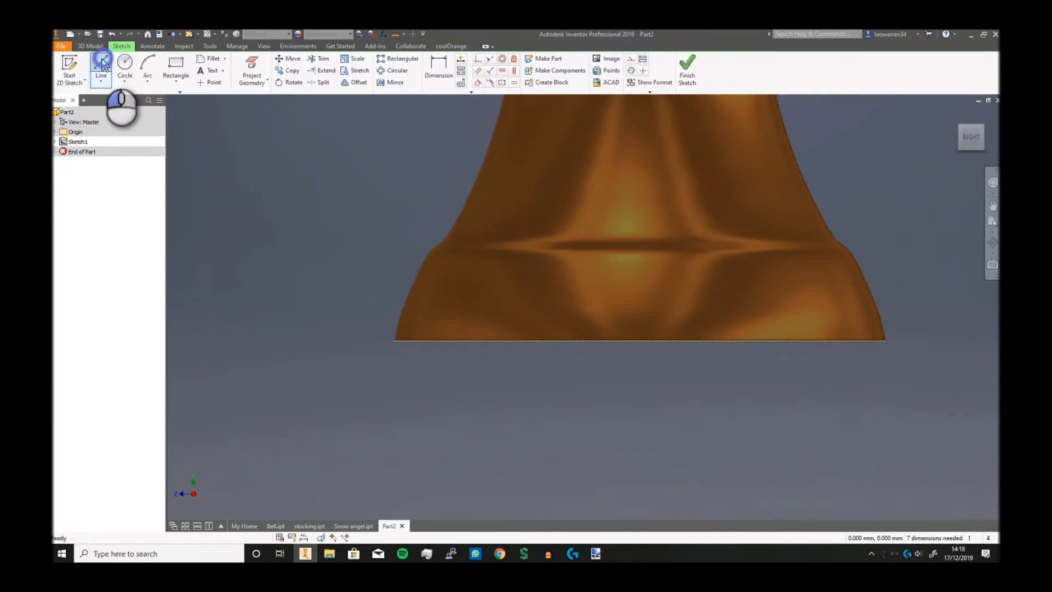
pyautogui.click(101, 69)
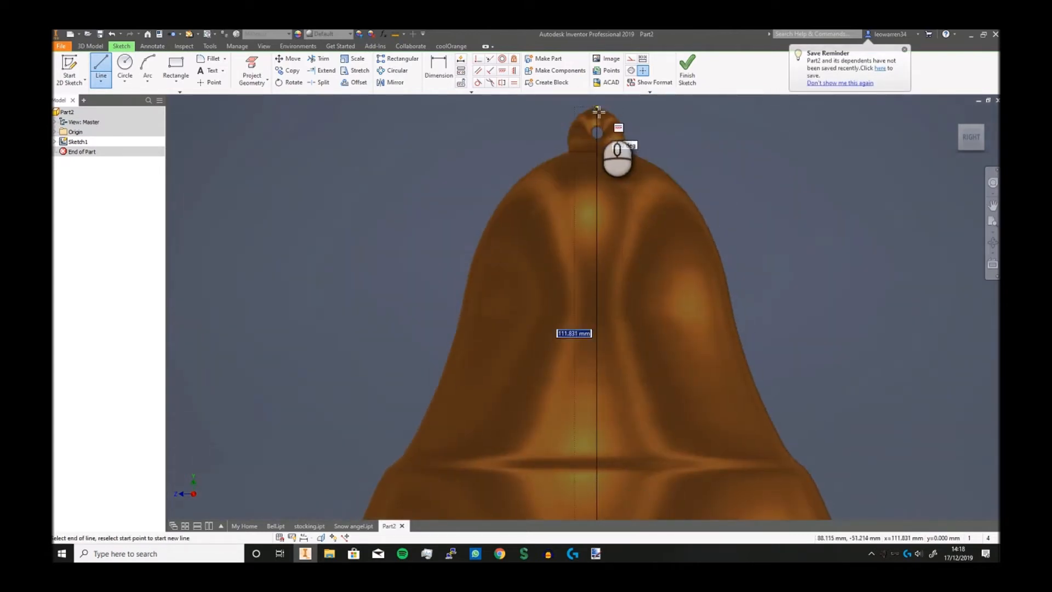
pyautogui.moveTo(597, 110)
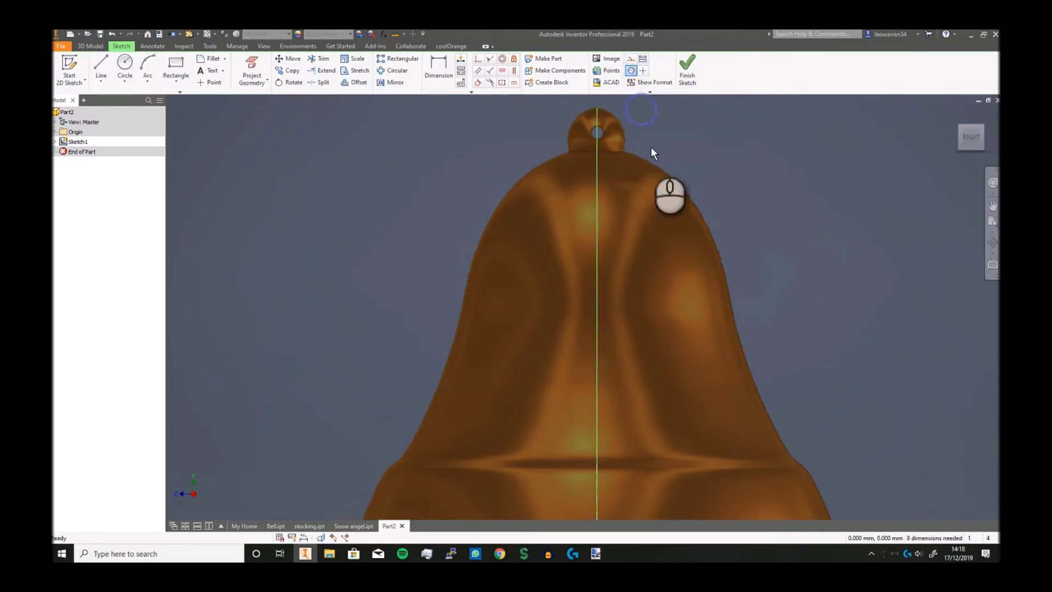
pyautogui.moveTo(701, 223)
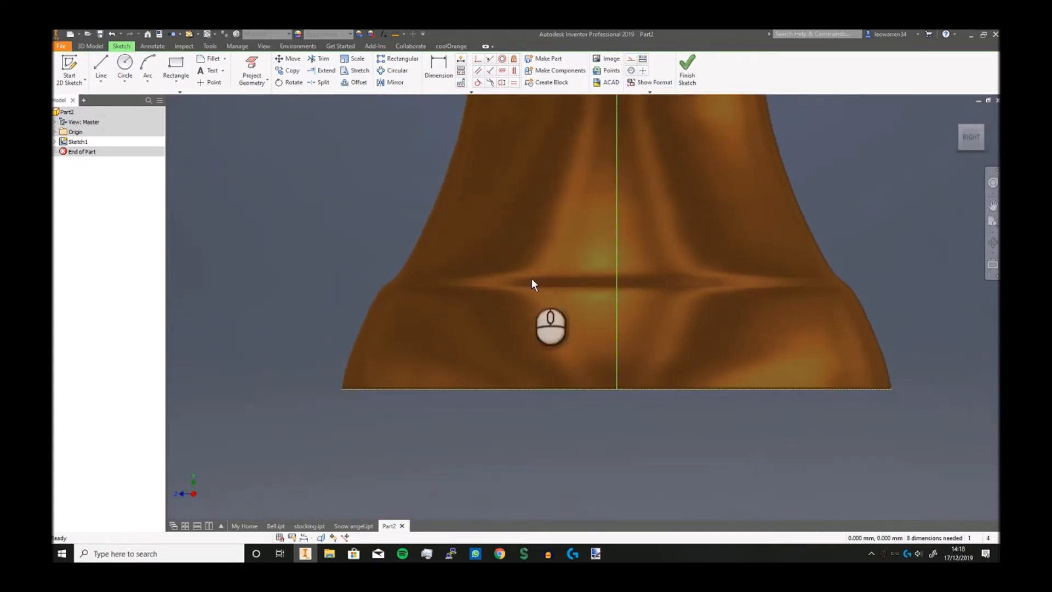
pyautogui.click(101, 64)
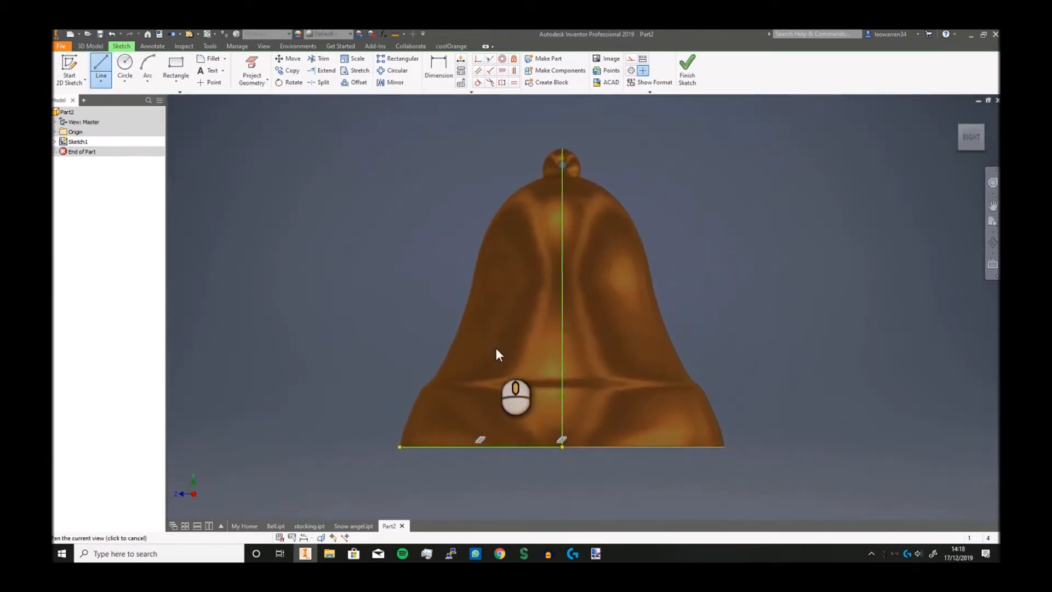
# Trace the bell's left outline from rim to knob with a control-vertex spline.
pyautogui.click(107, 83)
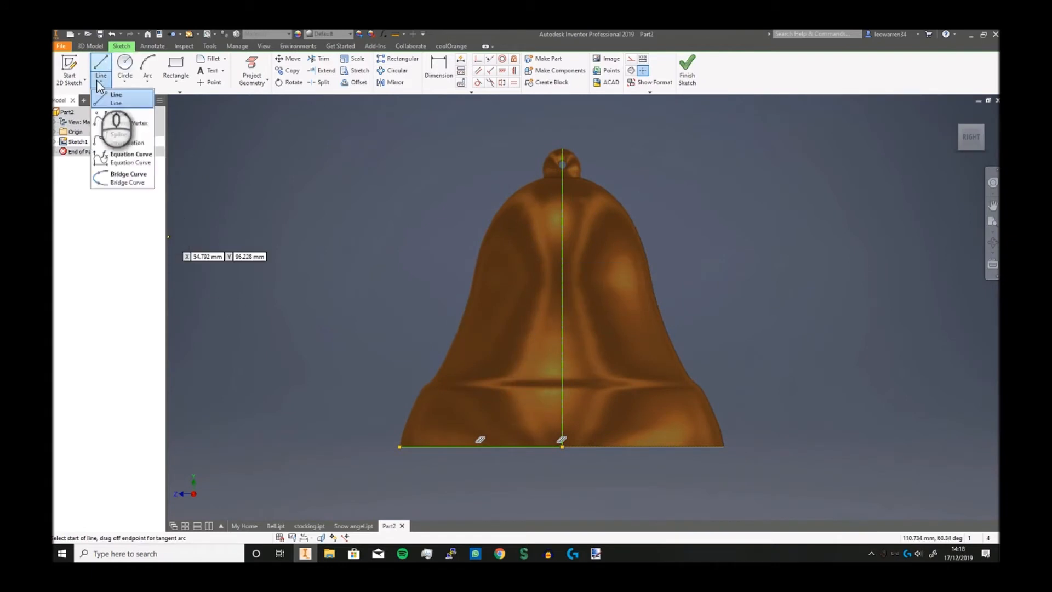
pyautogui.moveTo(119, 119)
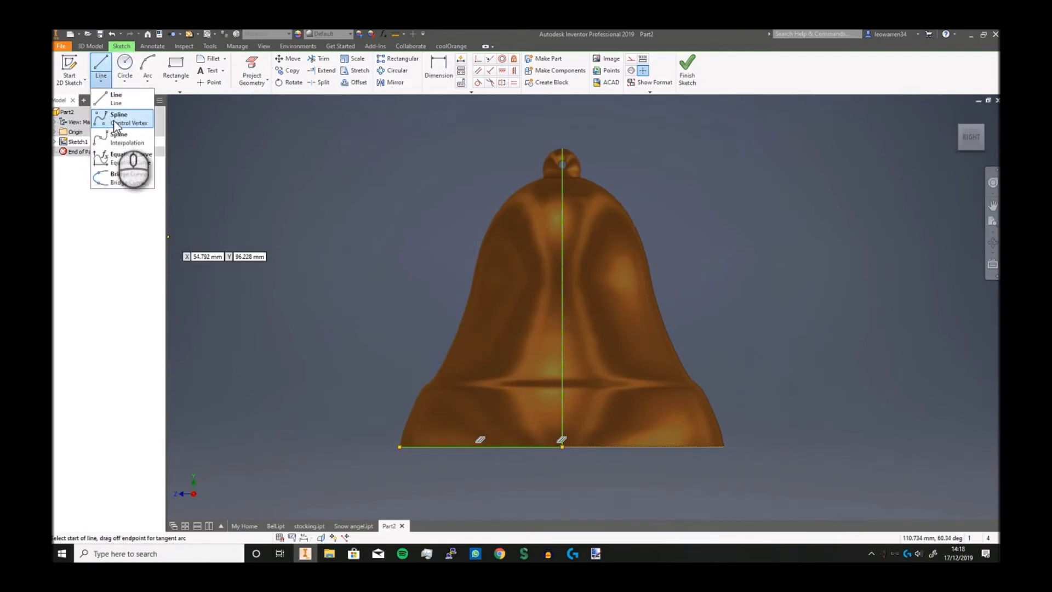
pyautogui.click(119, 118)
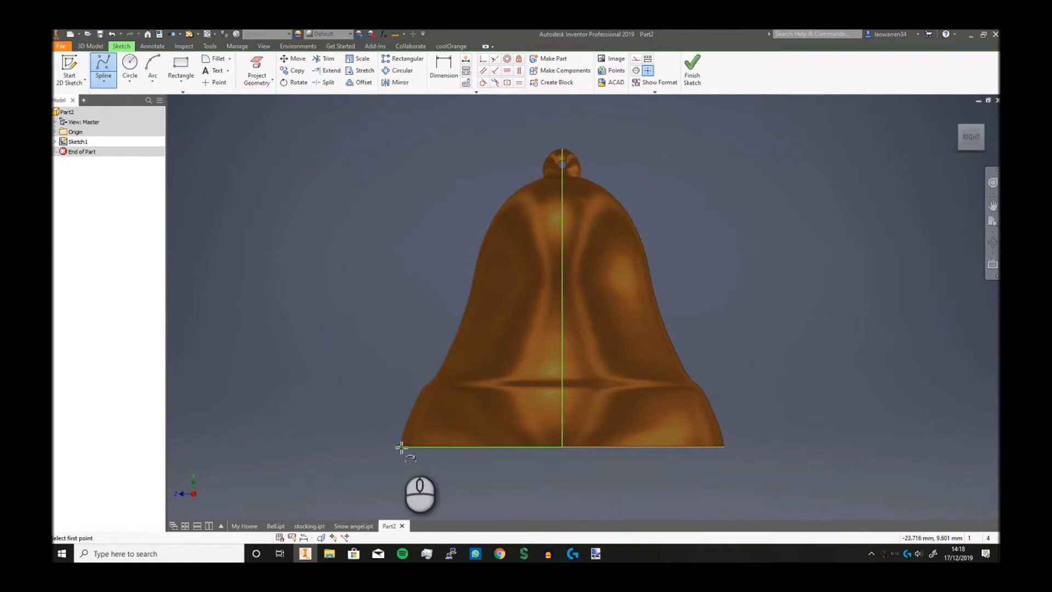
pyautogui.click(401, 446)
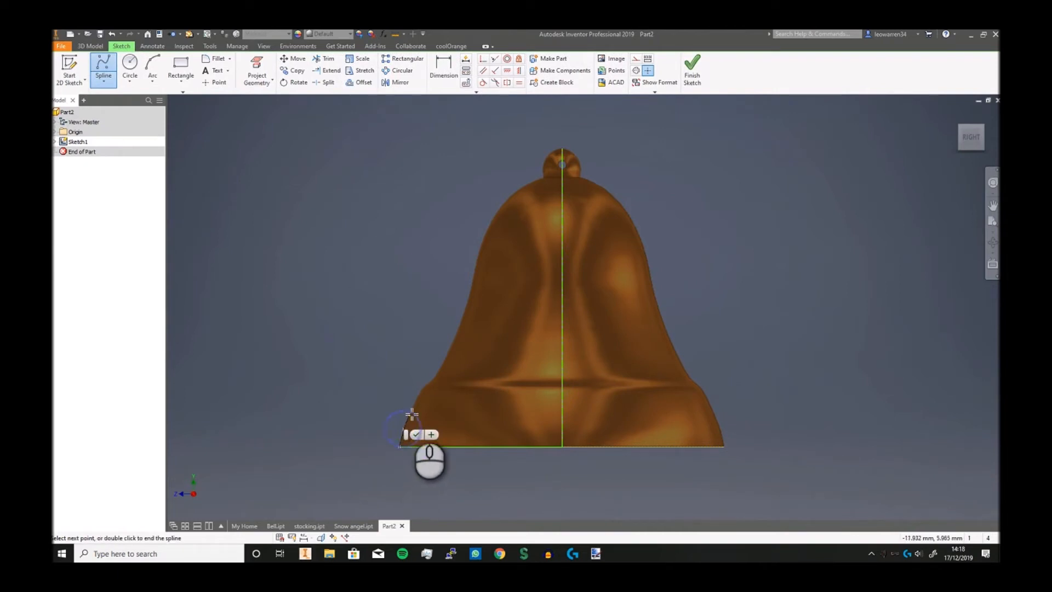
pyautogui.moveTo(427, 384)
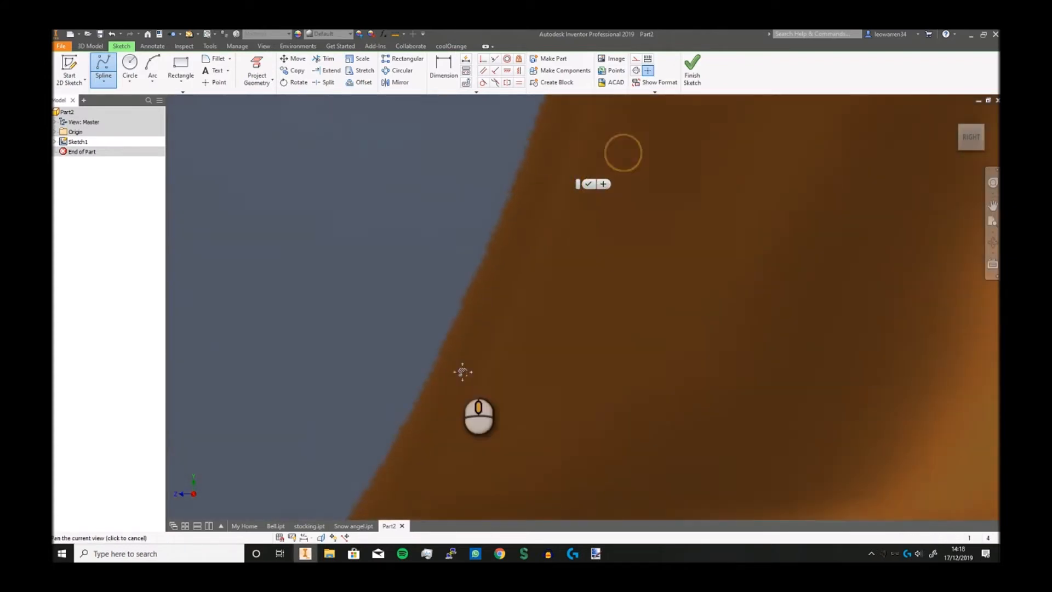
pyautogui.click(490, 161)
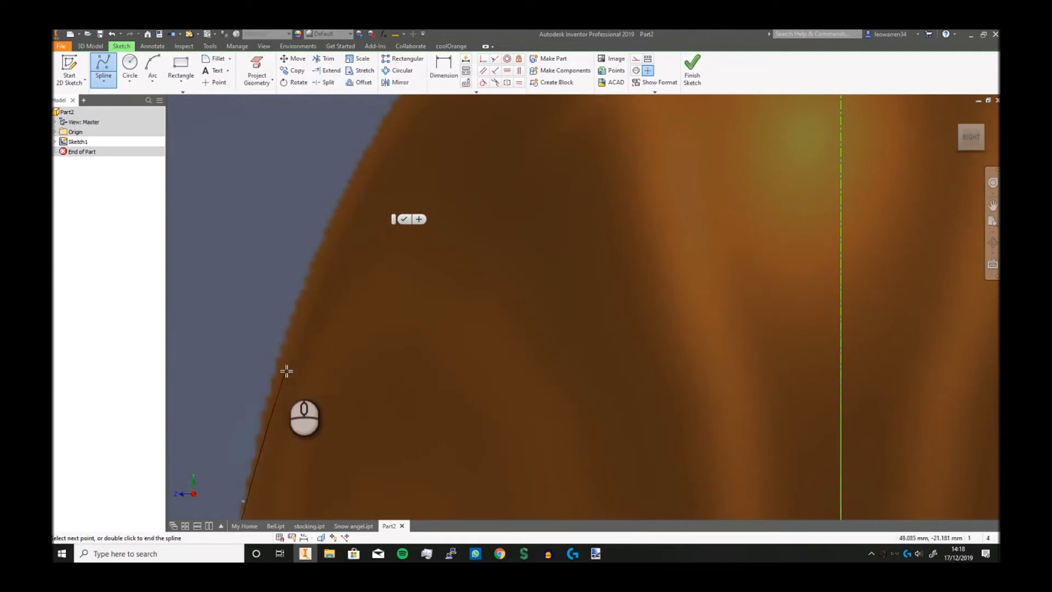
pyautogui.click(427, 137)
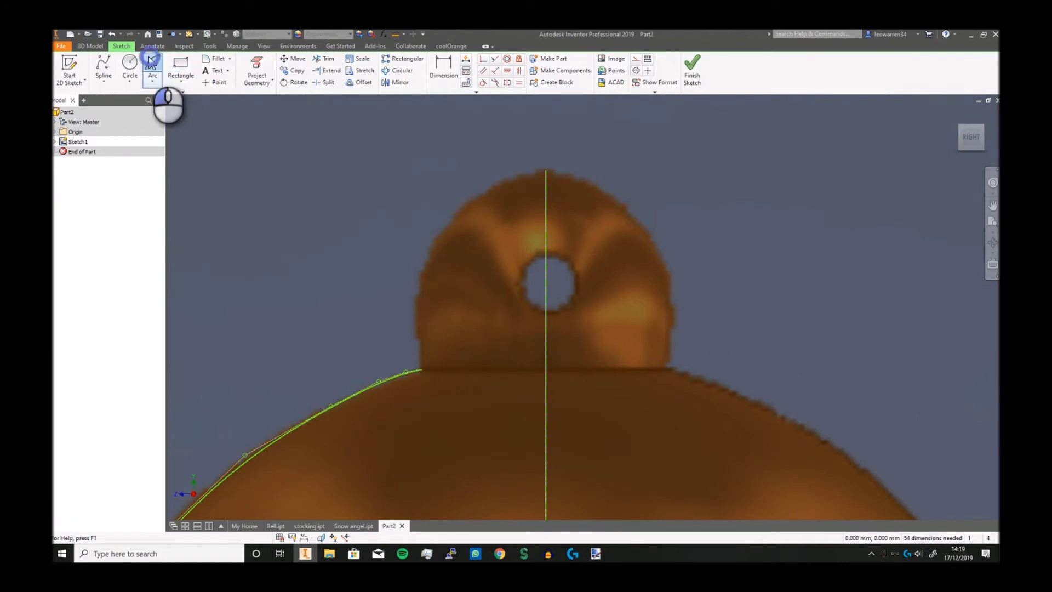
# Draw an arc over the knob from the spline end to the centre line, then finish the sketch.
pyautogui.click(152, 69)
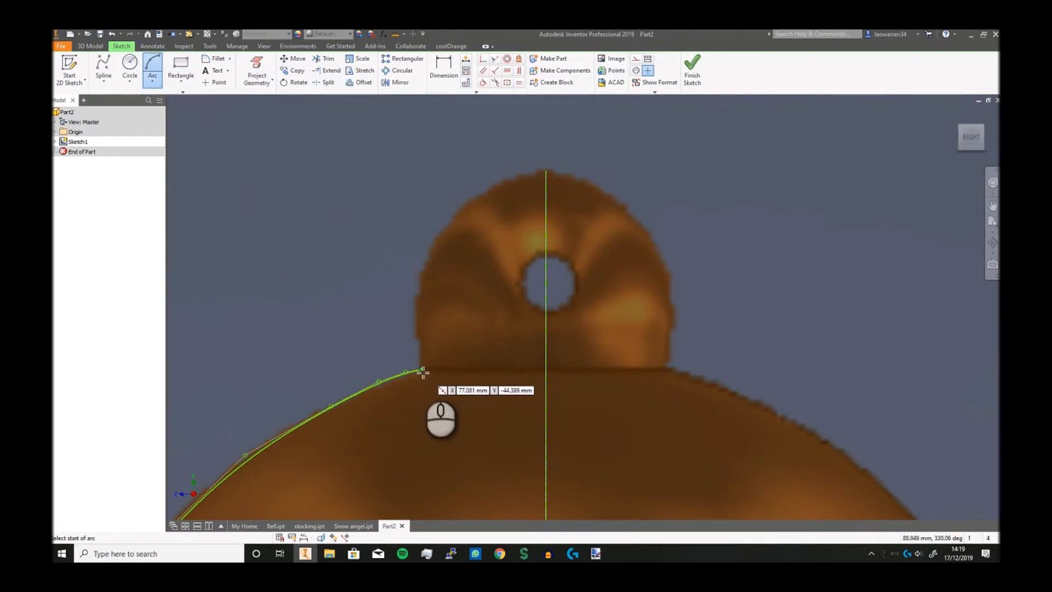
pyautogui.click(422, 373)
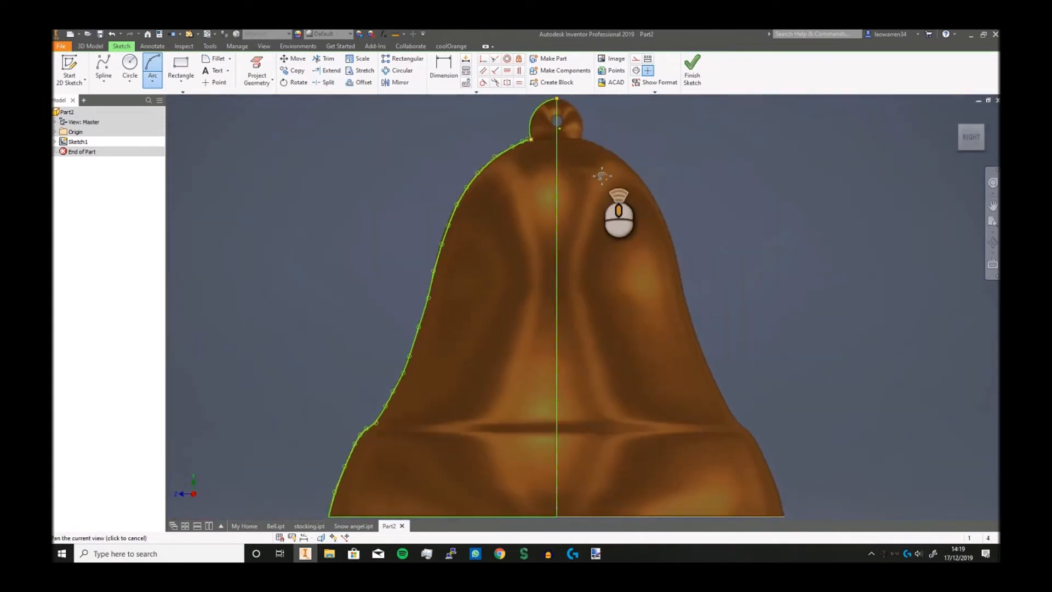
pyautogui.click(691, 71)
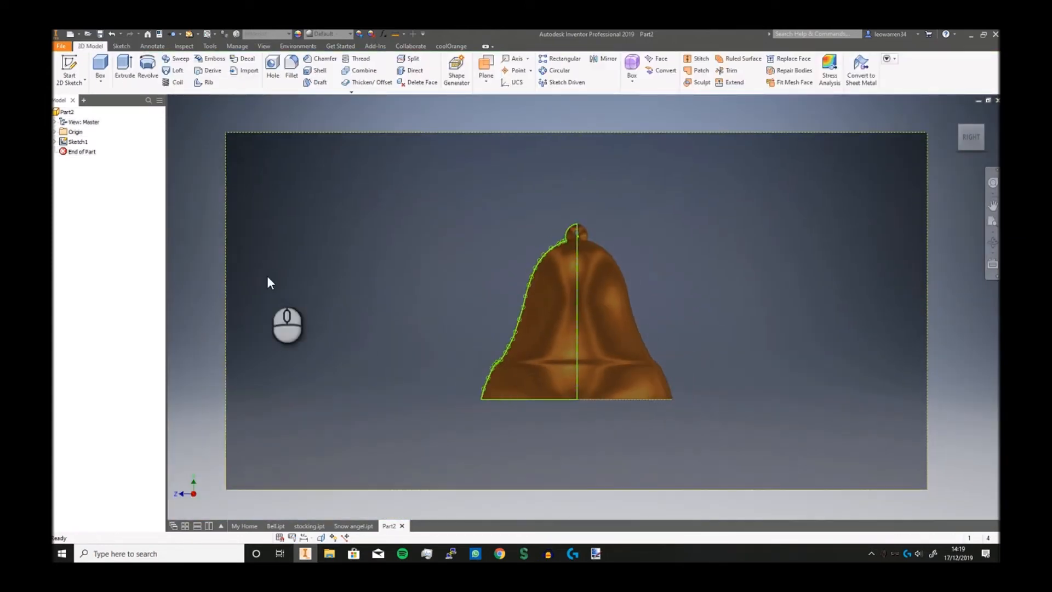
# Revolve the half-bell profile a full 360 degrees about the centre line.
pyautogui.click(146, 71)
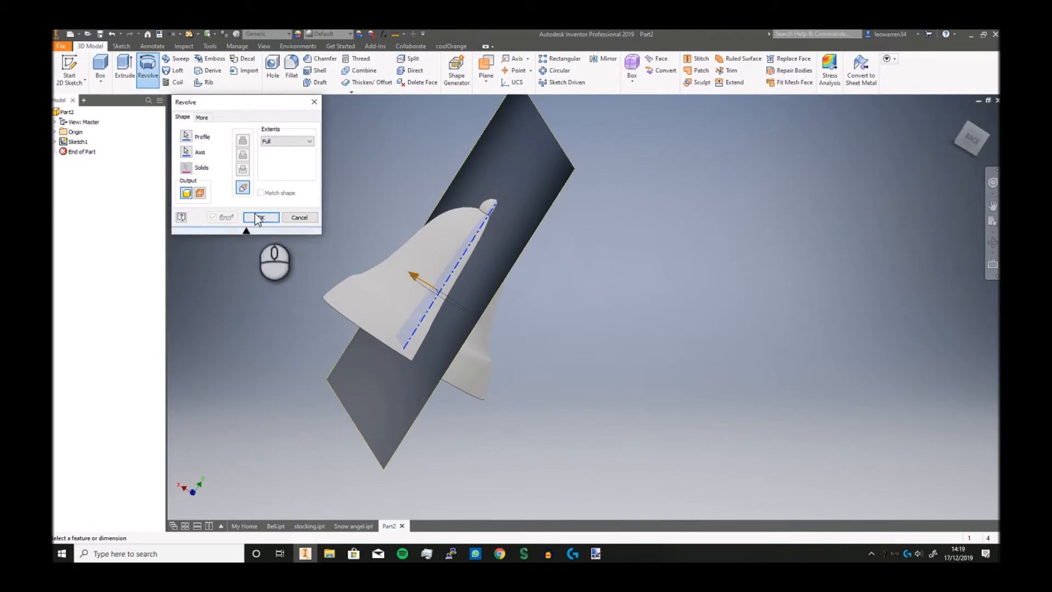
pyautogui.click(261, 217)
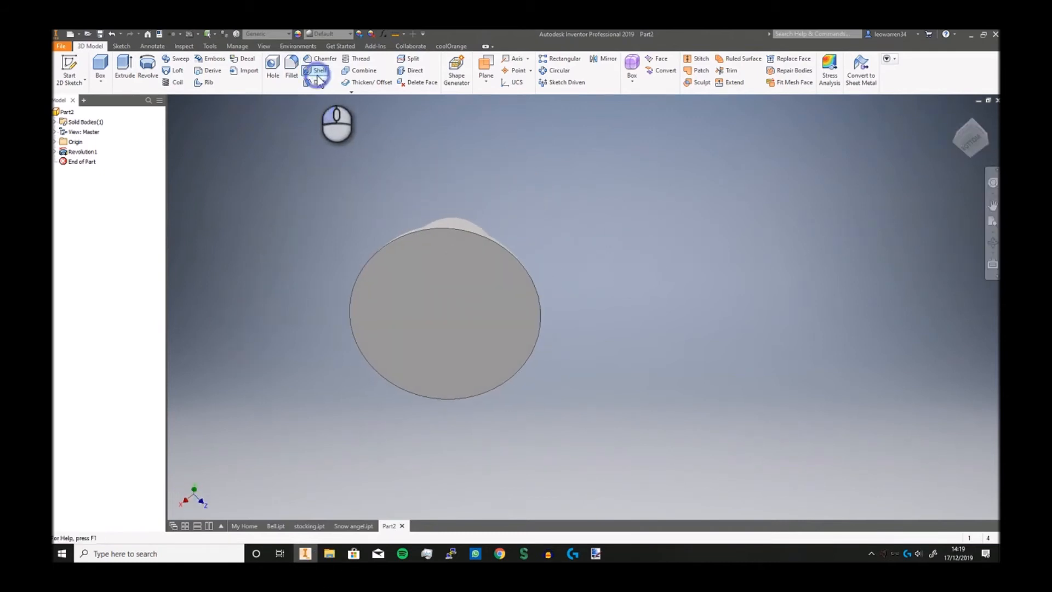
# Shell the solid bell with the bottom face removed to leave an open rim.
pyautogui.click(317, 71)
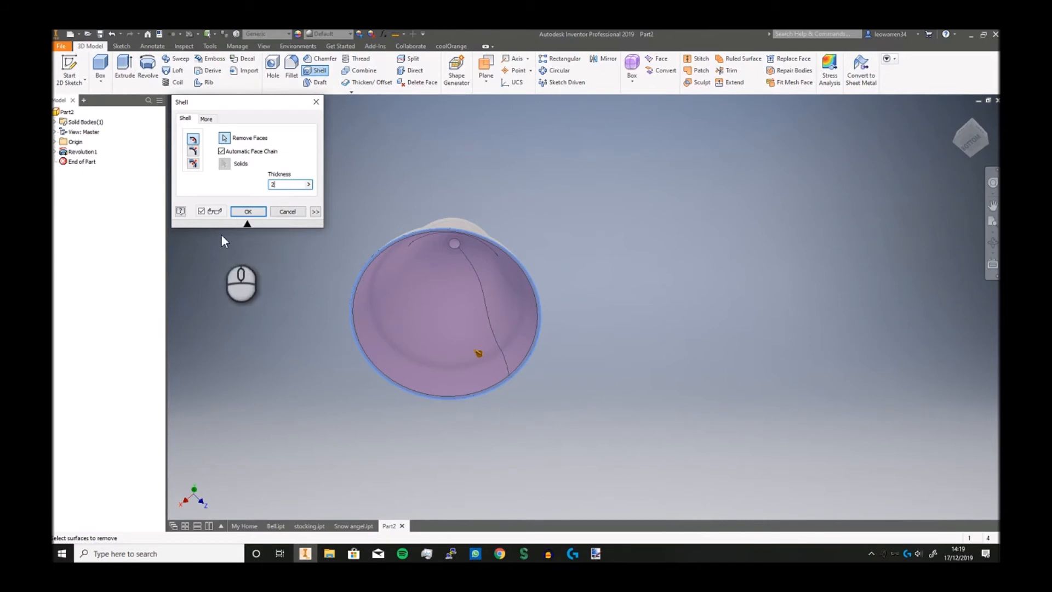
pyautogui.click(248, 211)
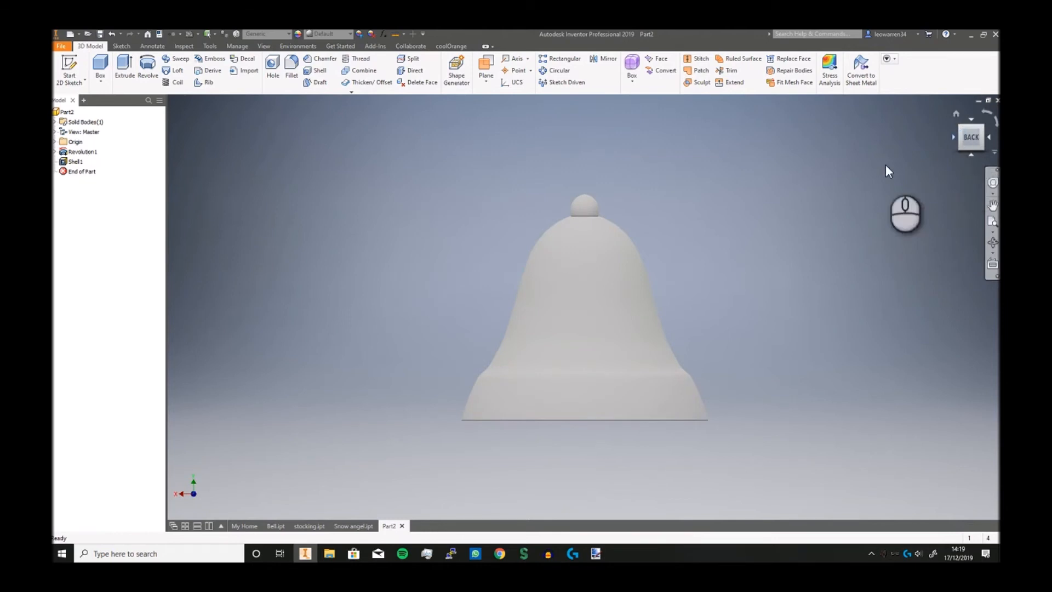
pyautogui.moveTo(472, 152)
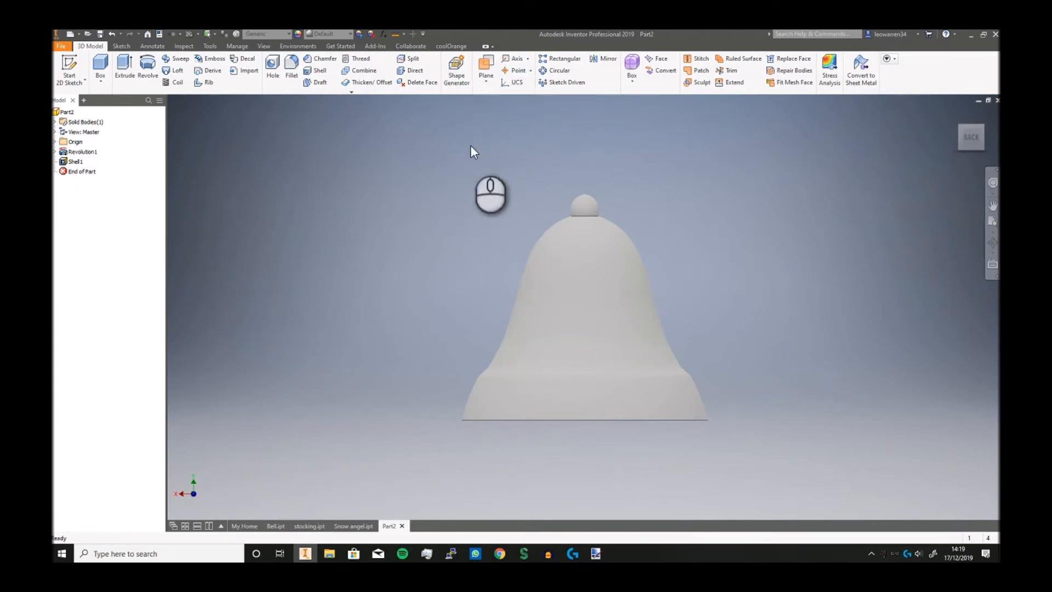
pyautogui.moveTo(74, 191)
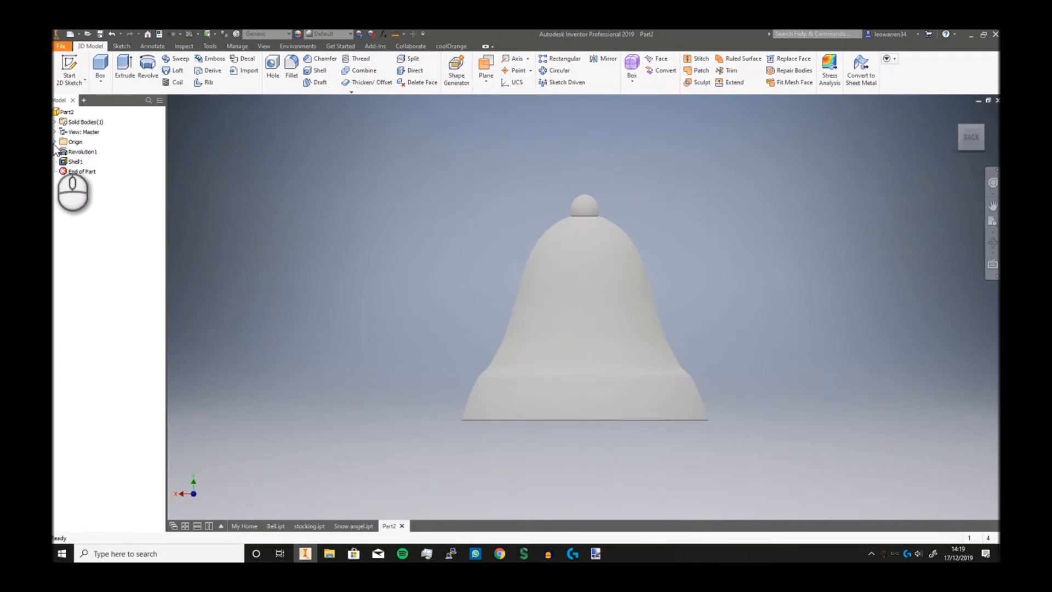
# Start a new sketch on the XY Plane with a small circle inside the top knob.
pyautogui.click(54, 141)
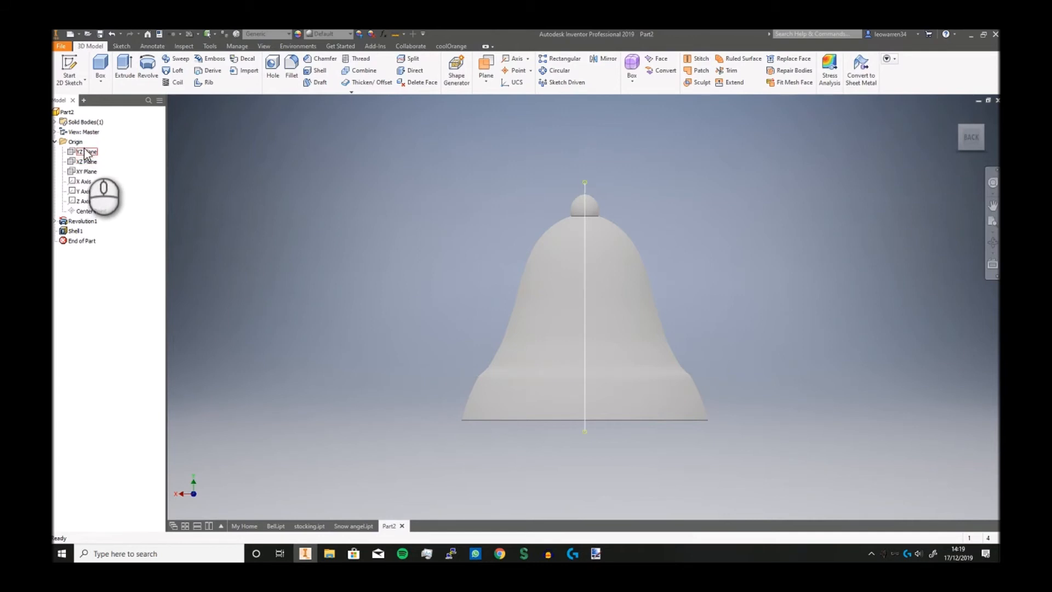
pyautogui.click(86, 171)
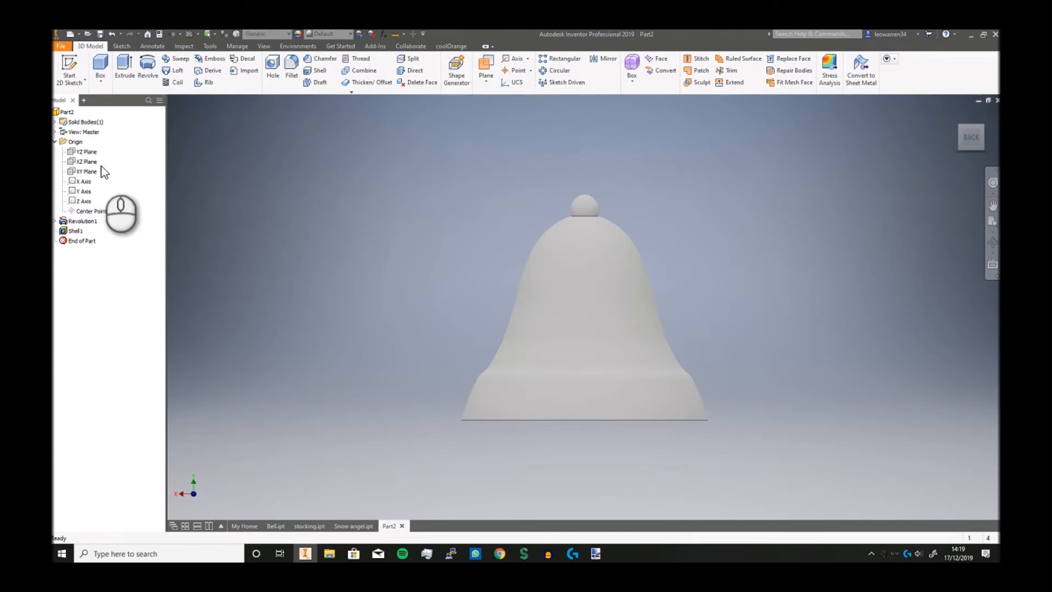
pyautogui.rightClick(86, 171)
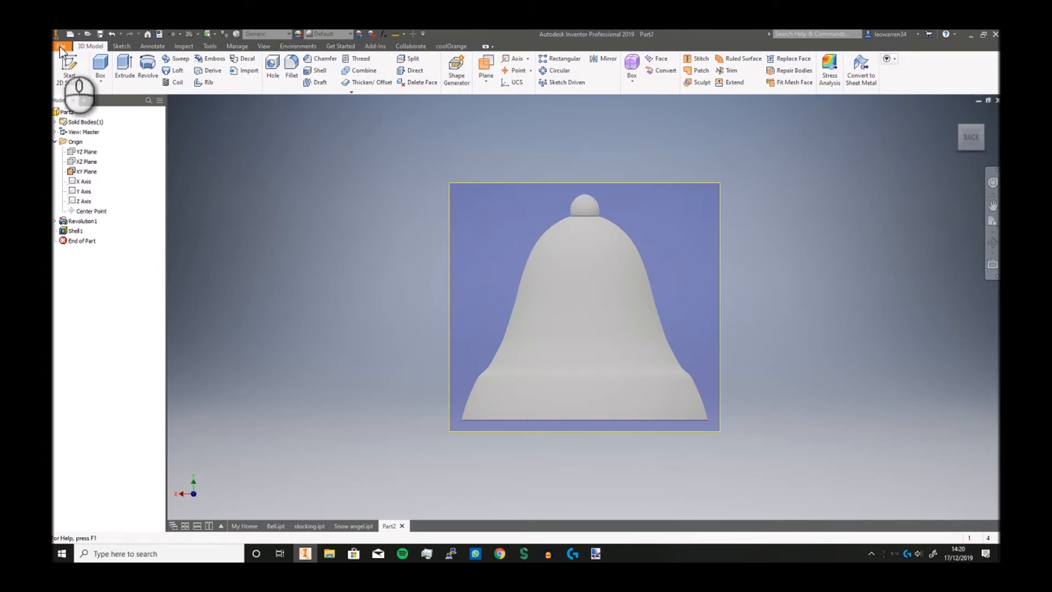
pyautogui.click(122, 46)
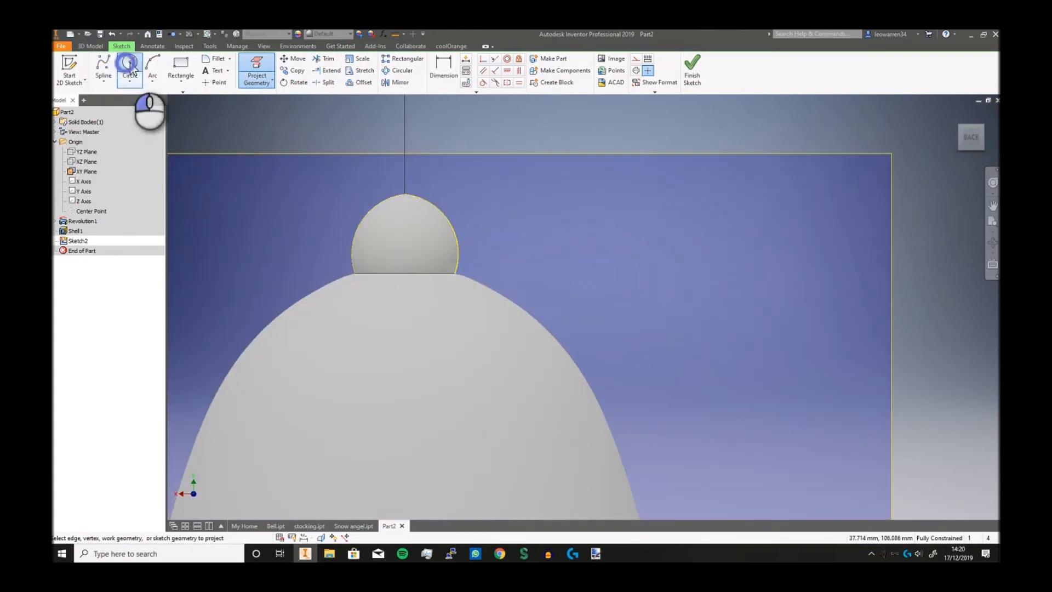
pyautogui.click(130, 64)
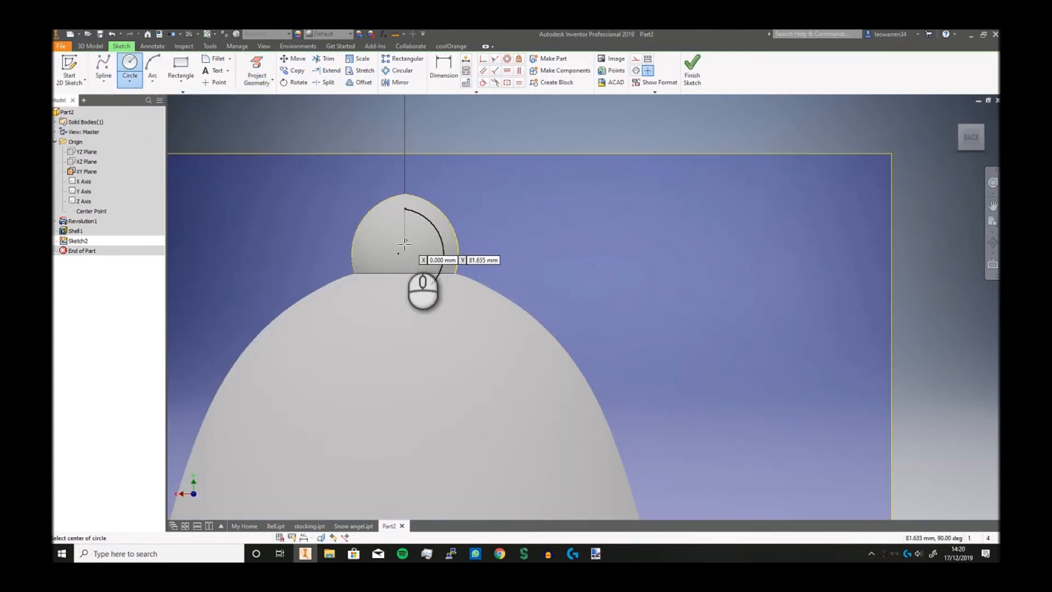
pyautogui.click(403, 241)
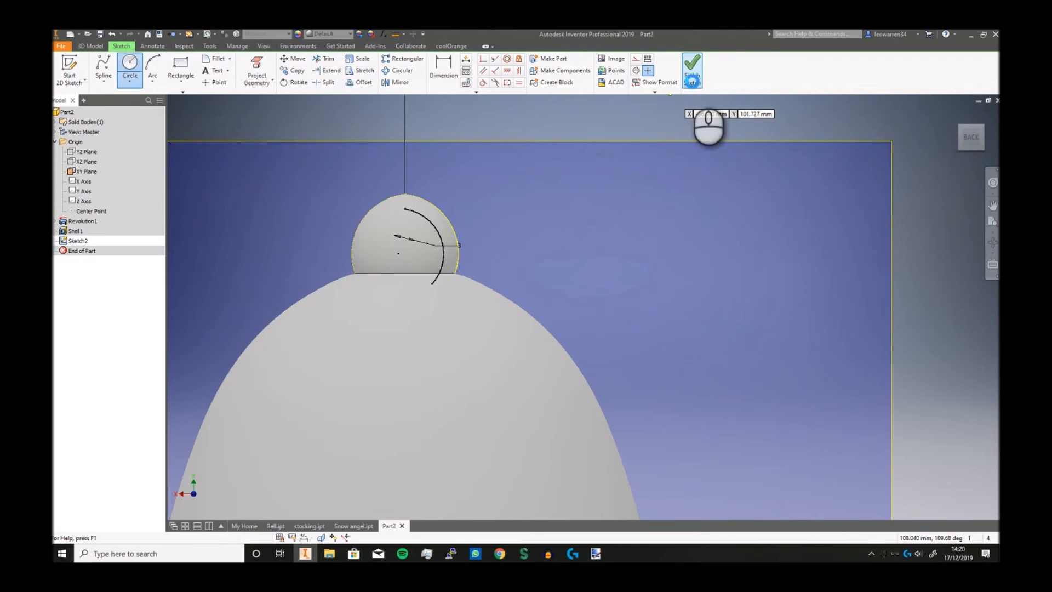
pyautogui.click(693, 67)
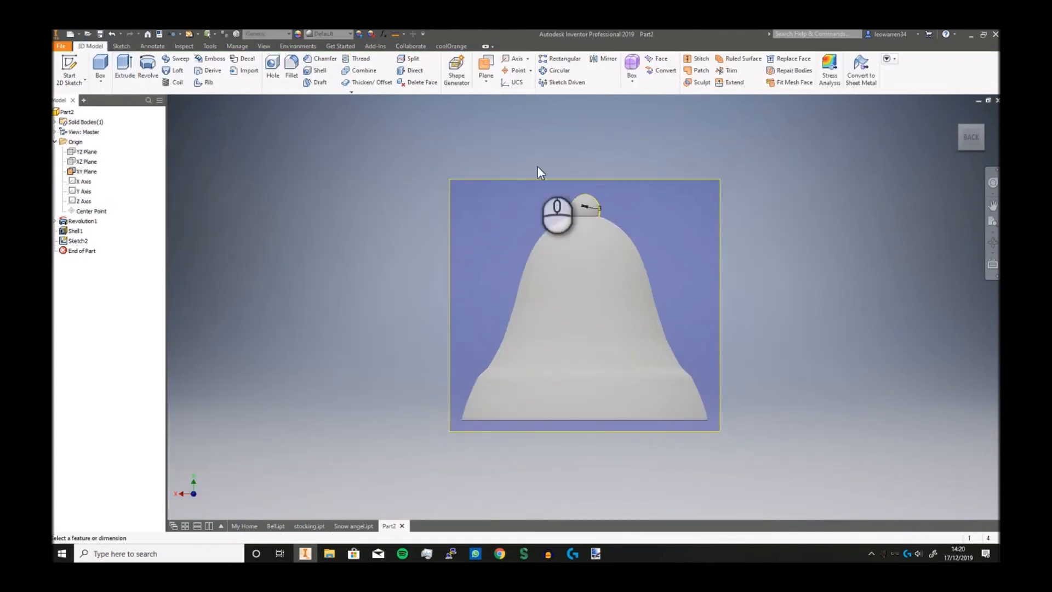
# Extrude the knob circle as a cut through all to pierce the top knob.
pyautogui.click(125, 69)
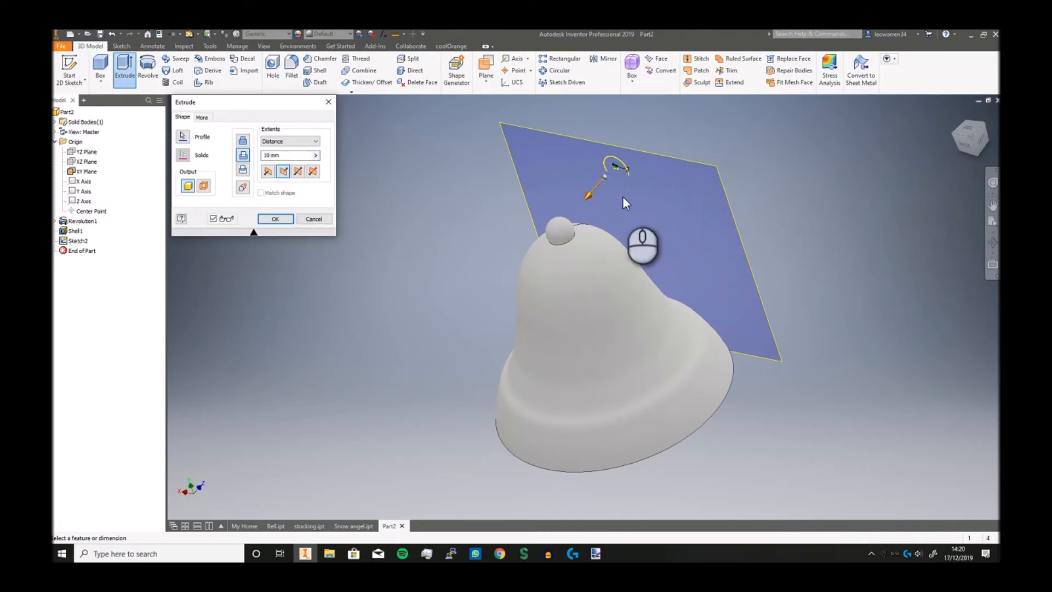
pyautogui.click(289, 155)
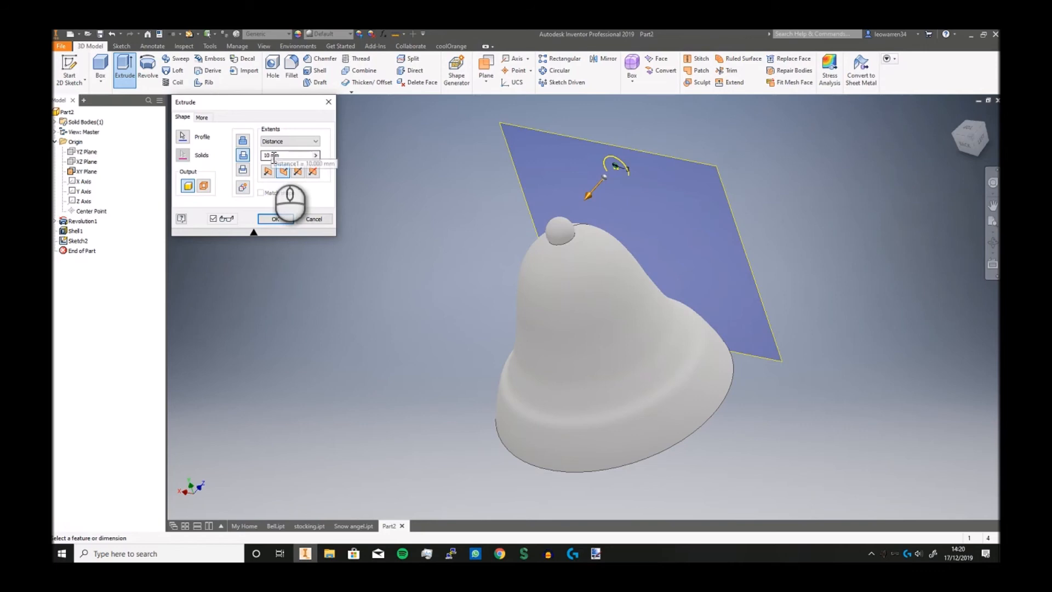
pyautogui.moveTo(342, 186)
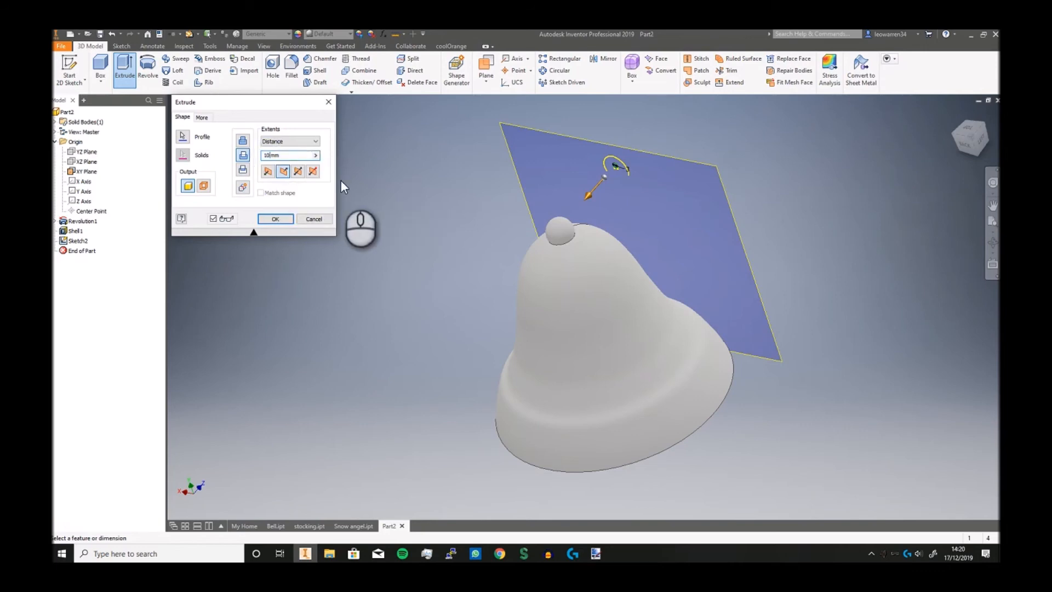
pyautogui.click(290, 141)
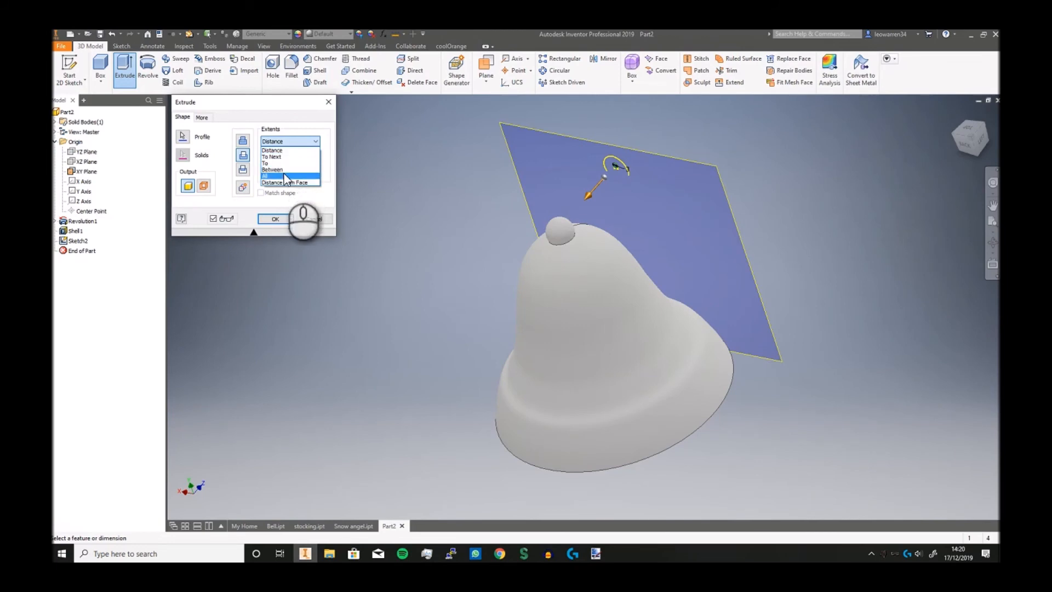
pyautogui.click(273, 177)
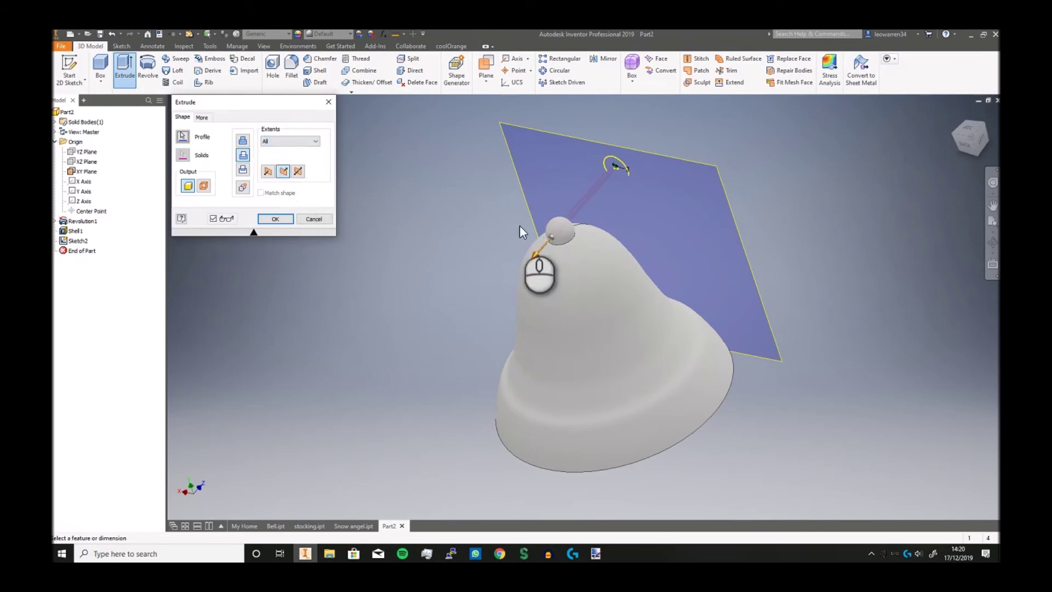
pyautogui.click(314, 218)
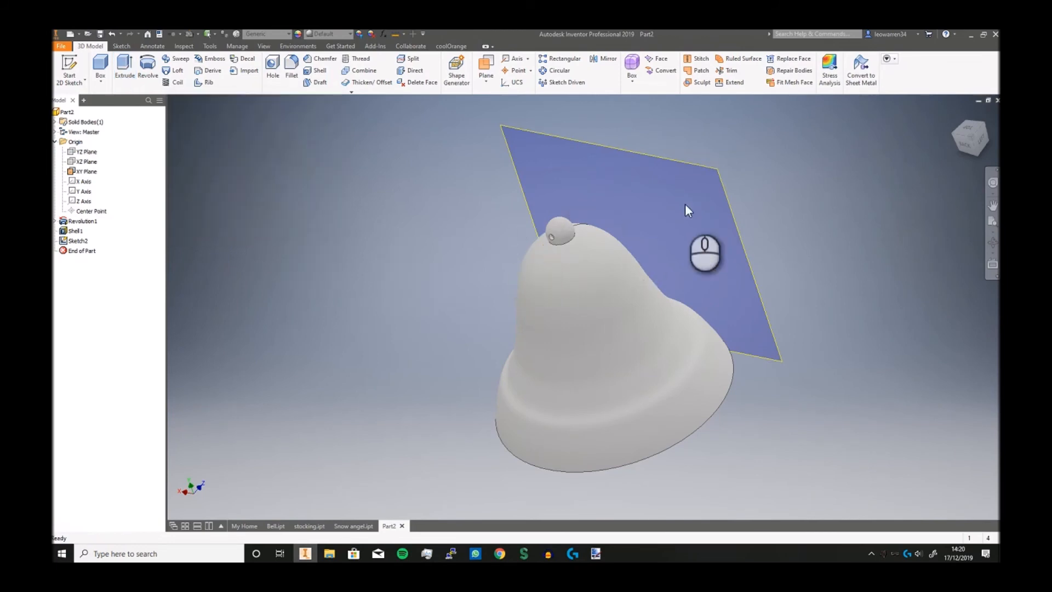
pyautogui.click(87, 171)
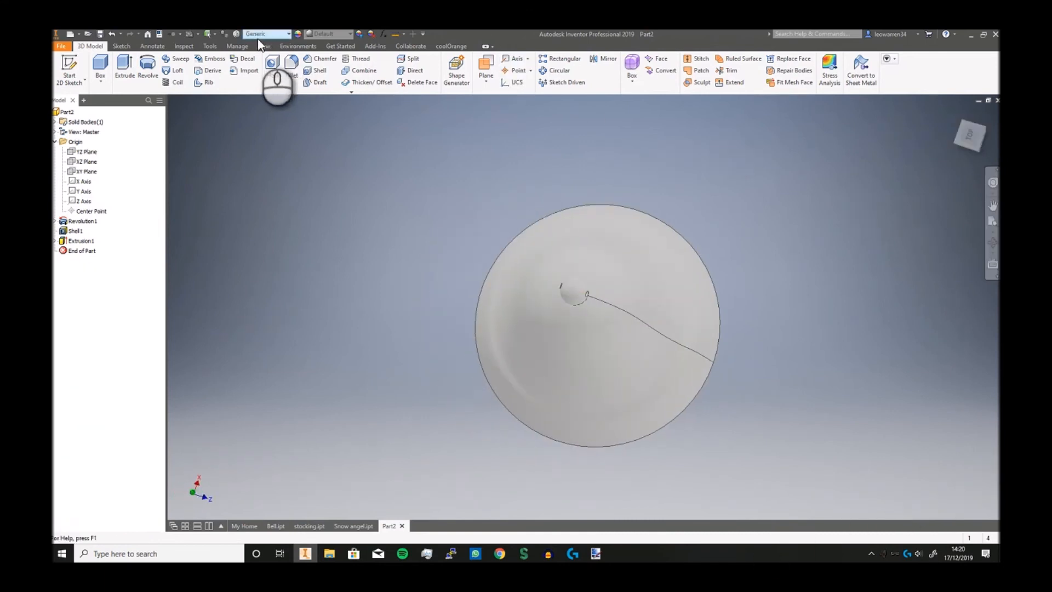
# Set the material to Brass, Soft Yellow and apply a glossy orange metal appearance.
pyautogui.click(286, 34)
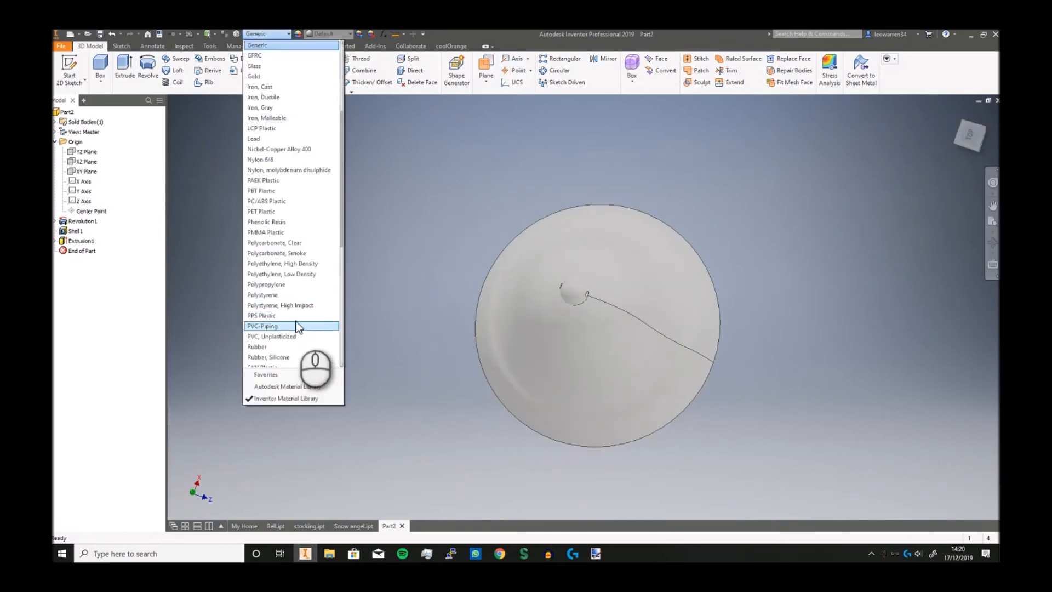
pyautogui.scroll(3)
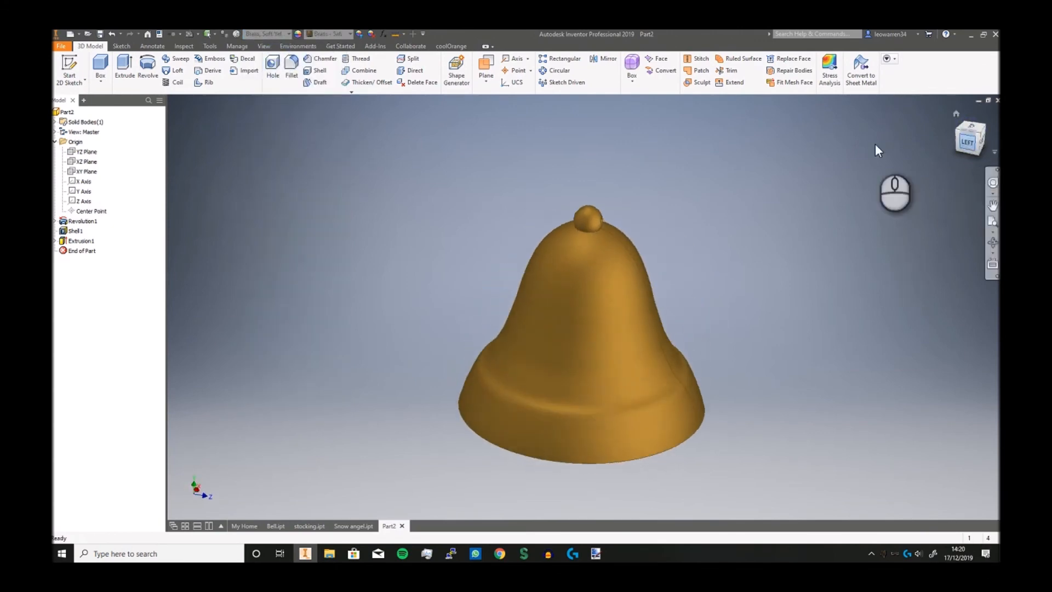
pyautogui.click(353, 33)
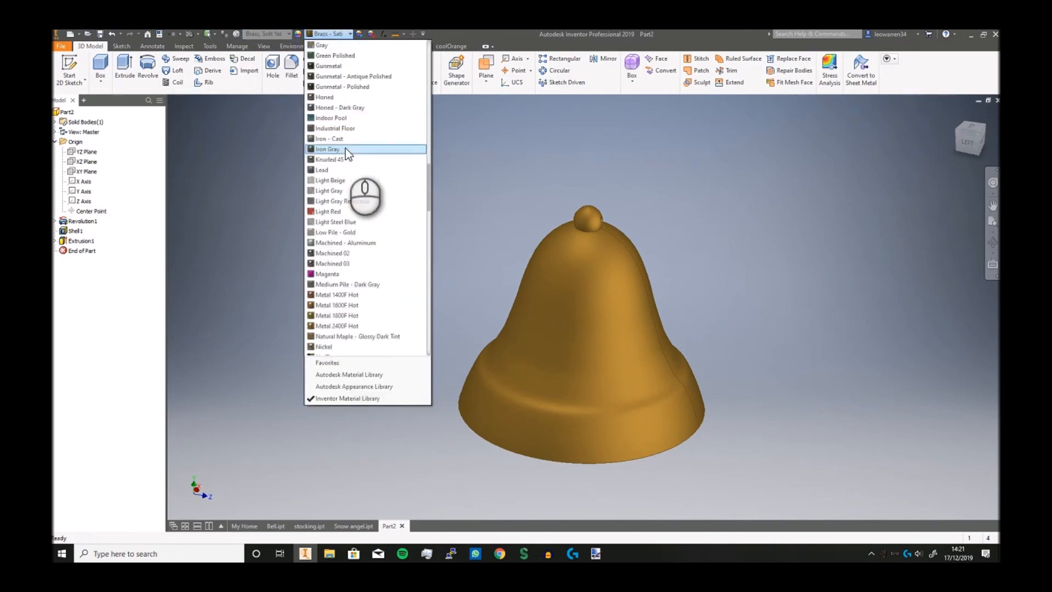
pyautogui.click(336, 305)
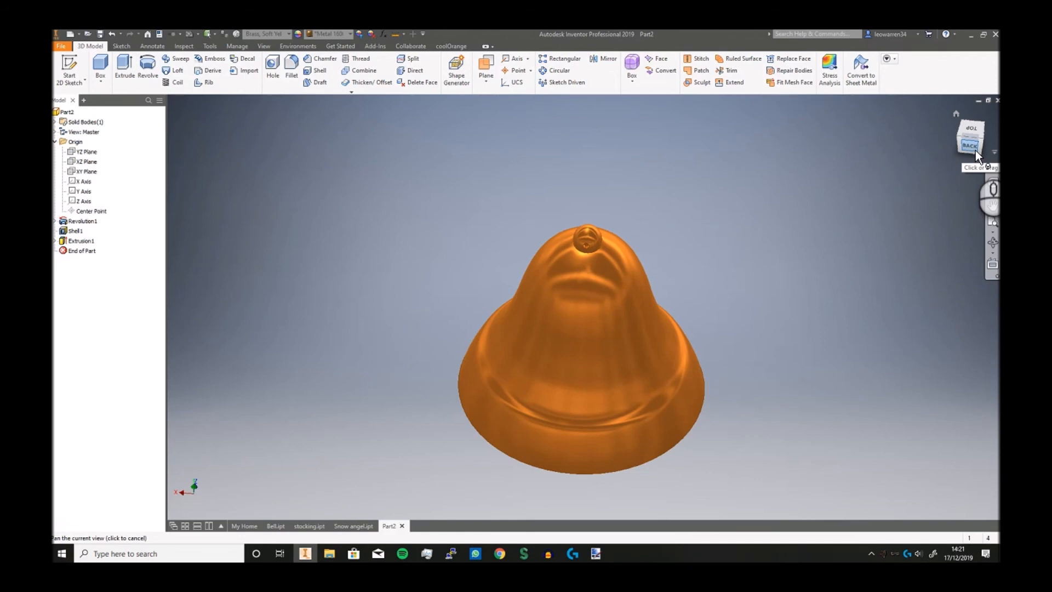
pyautogui.moveTo(981, 155)
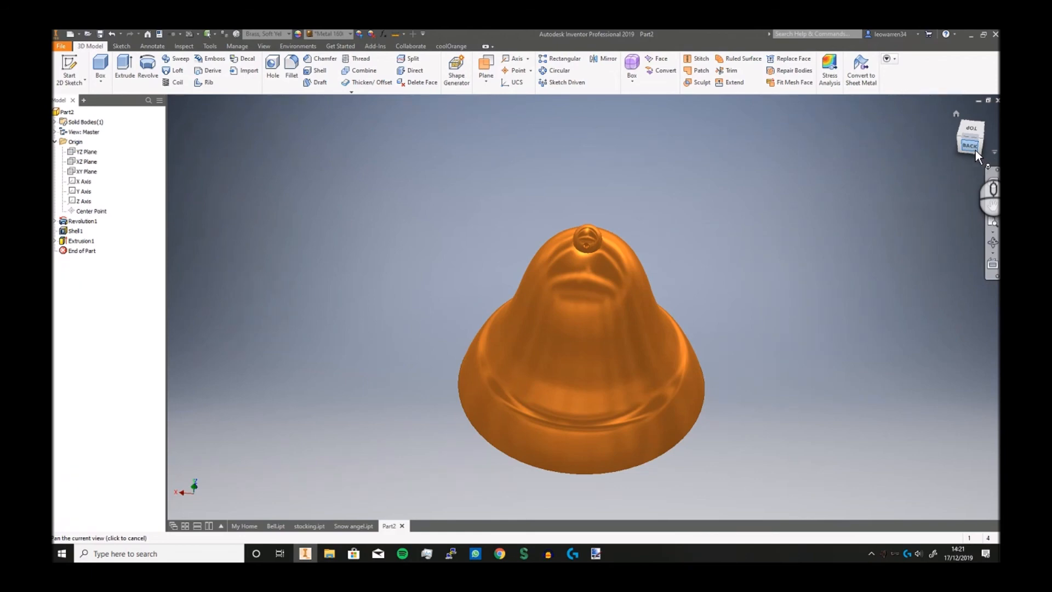